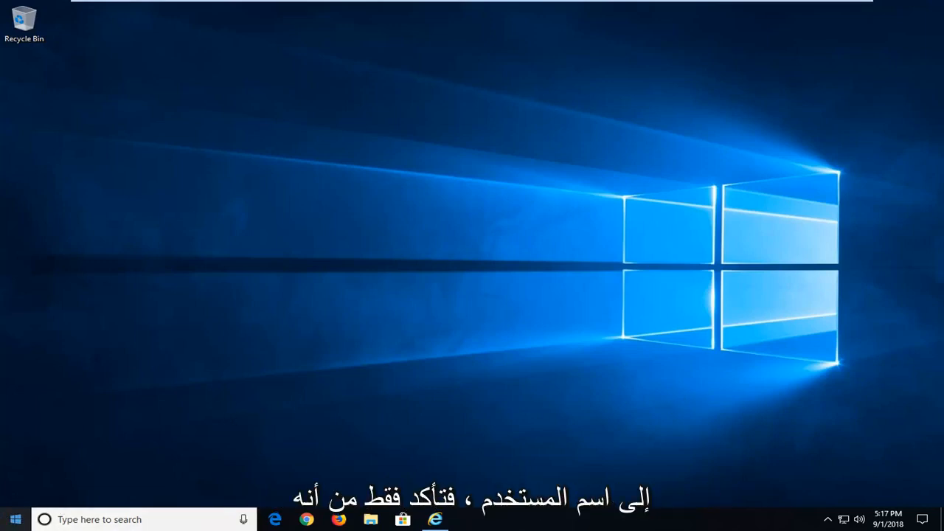
Step: Search the Start menu for 'regedit' so the Registry Editor command appears as best match
click(15, 519)
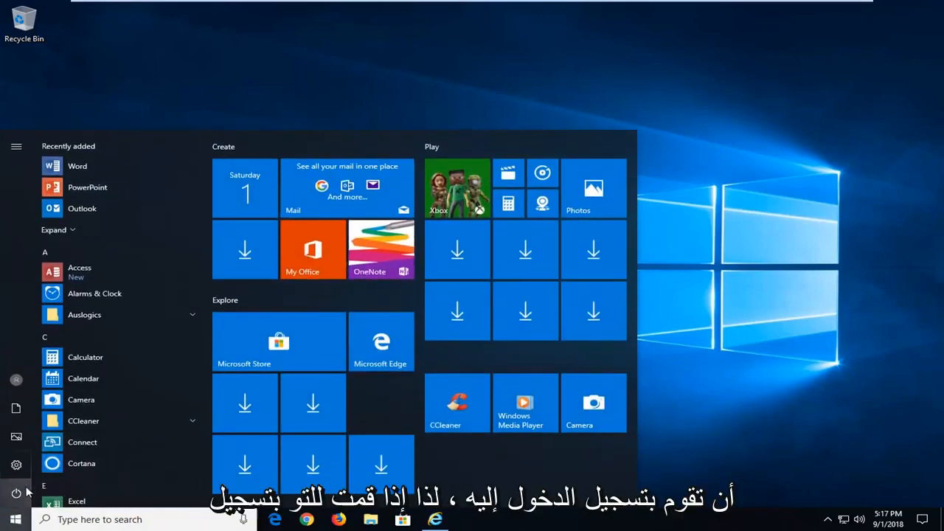
click(16, 492)
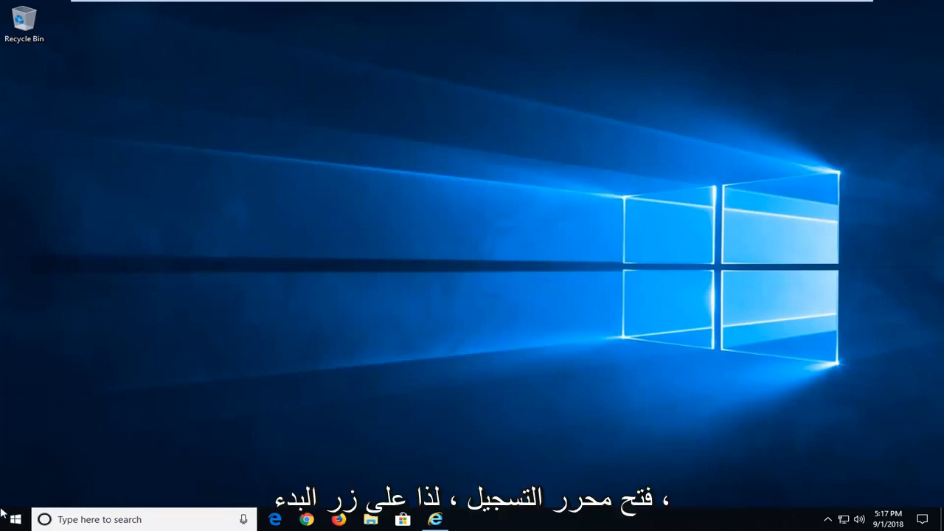
click(13, 519)
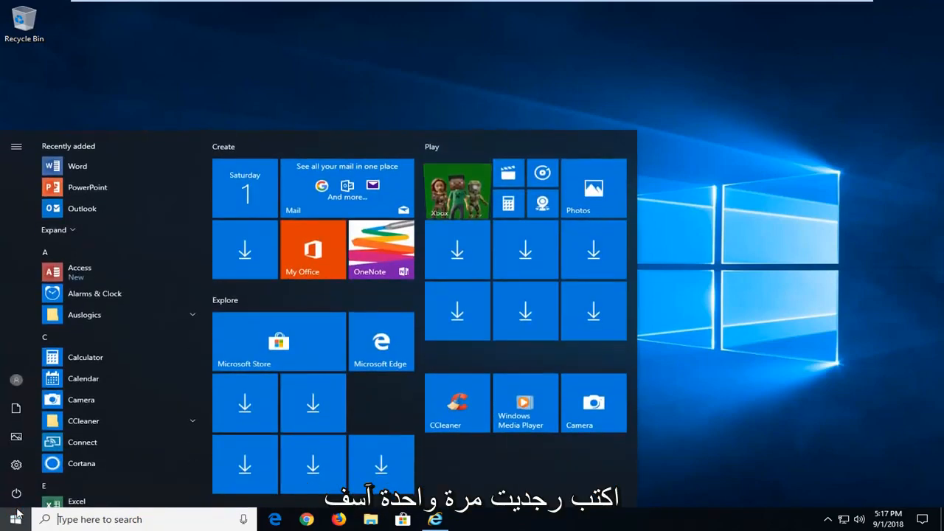
text(regedit)
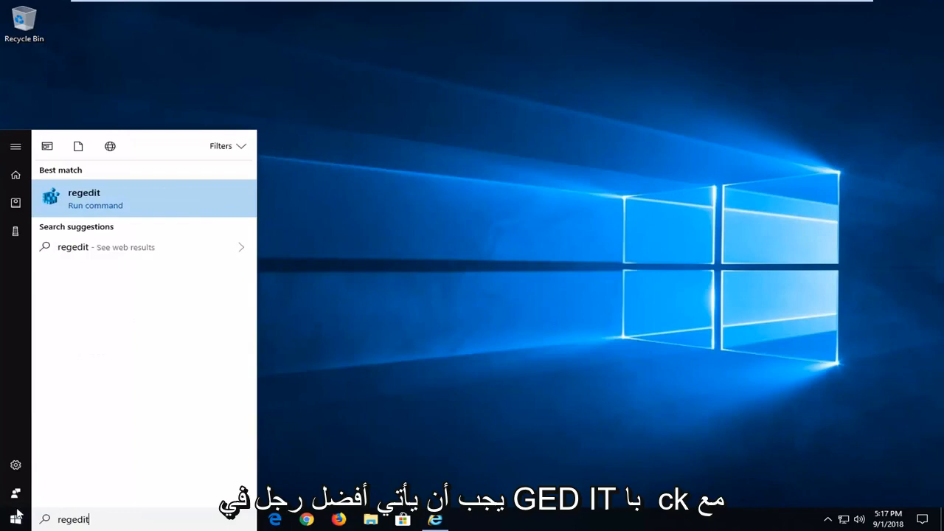
mouse_move(109, 248)
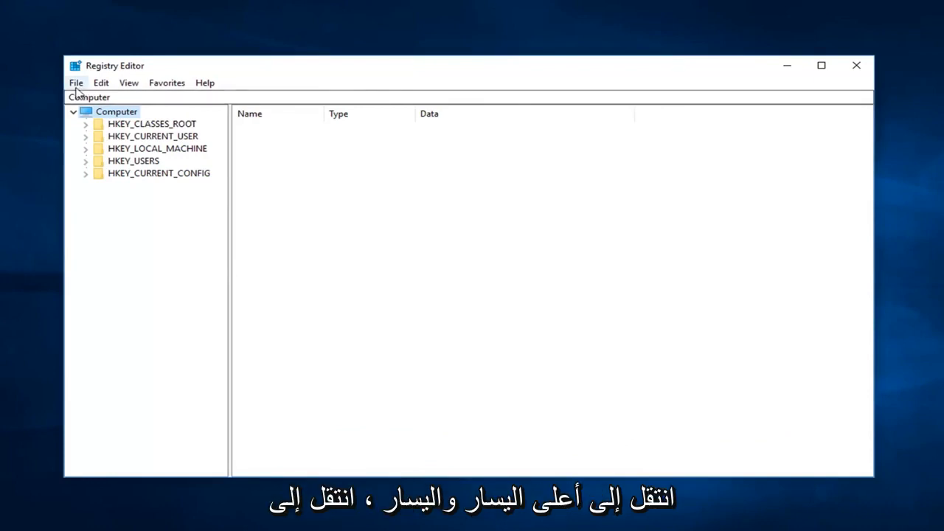
click(77, 83)
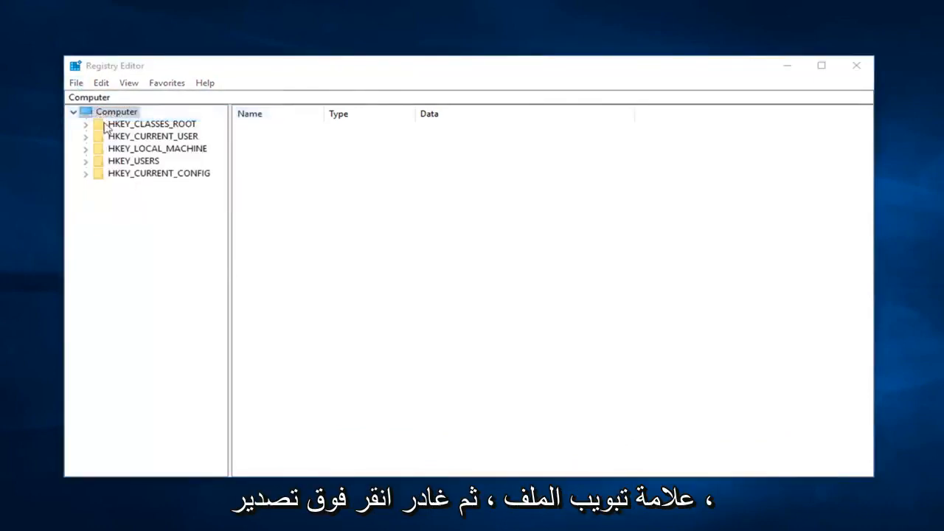
click(75, 82)
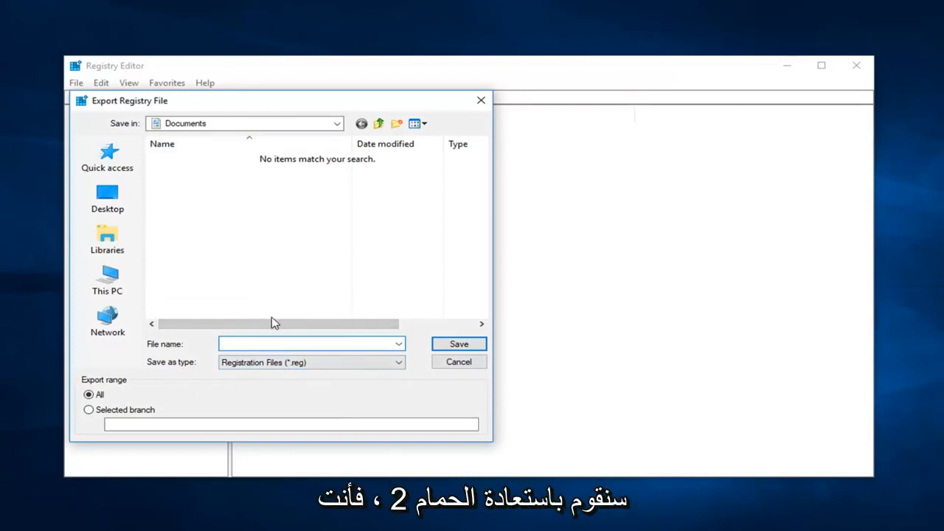
click(106, 198)
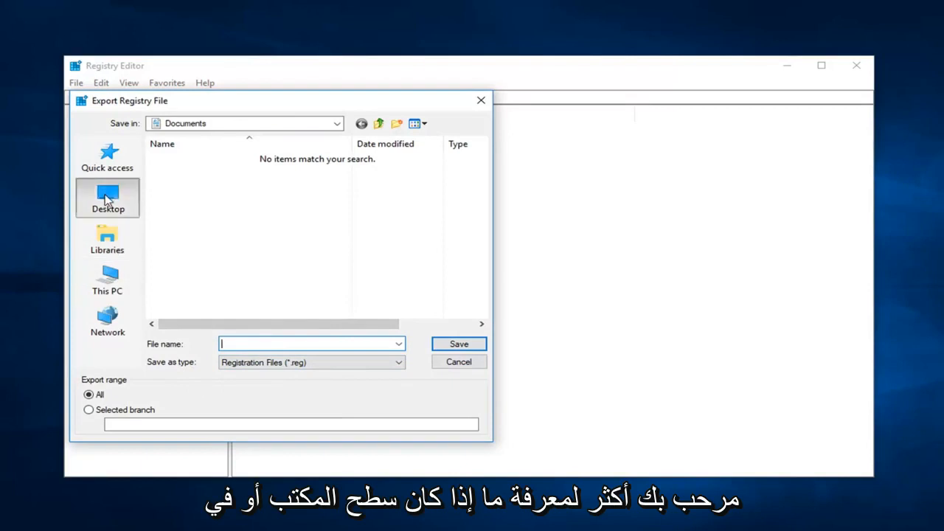
click(106, 197)
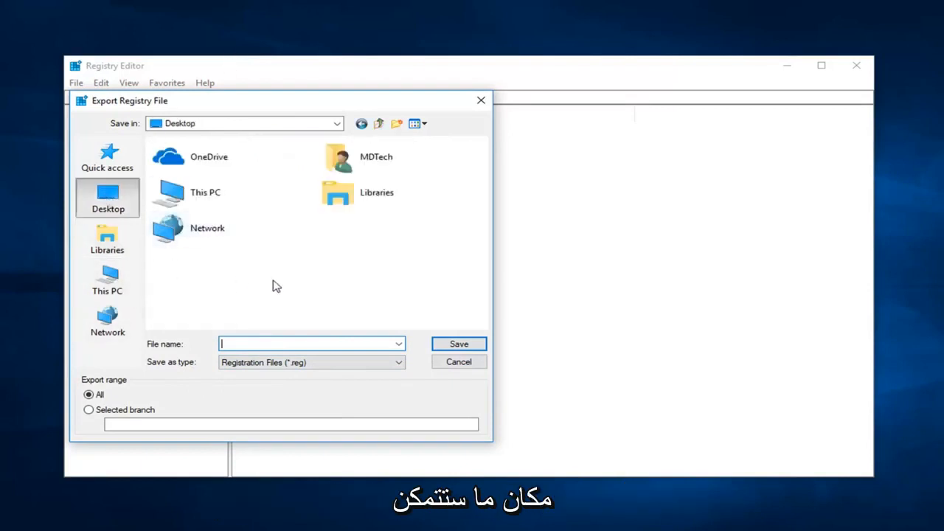
mouse_move(457, 361)
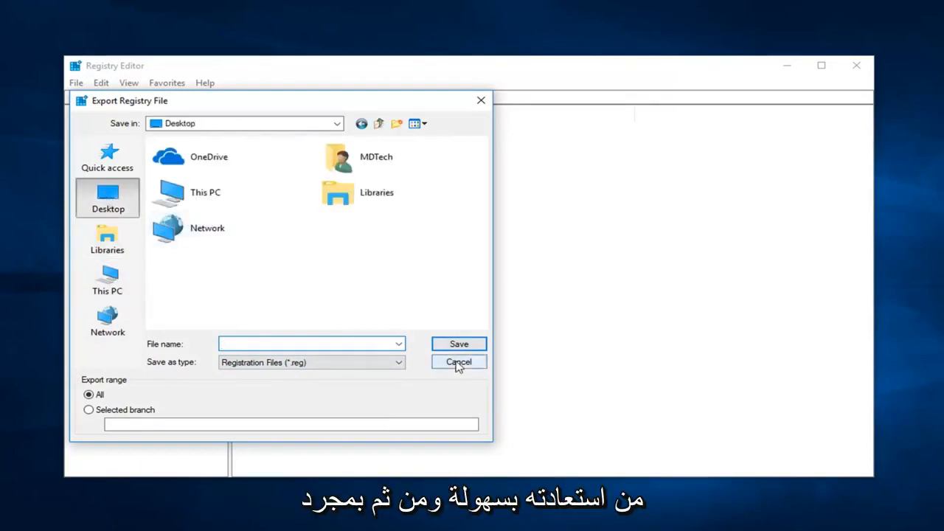
click(458, 361)
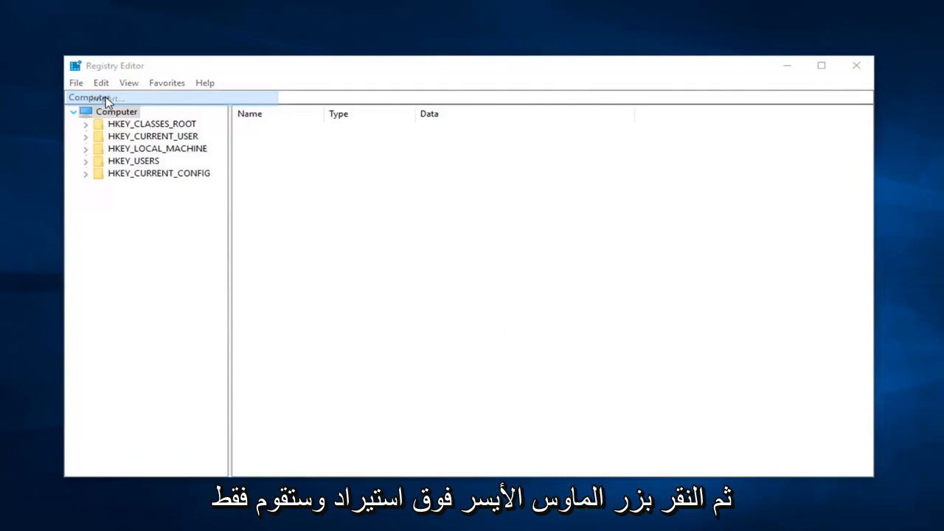
click(75, 82)
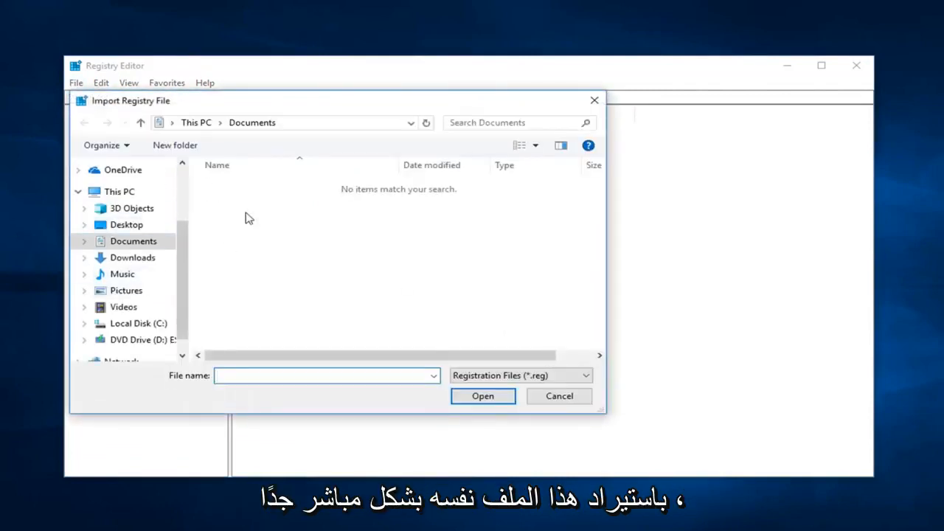
click(557, 395)
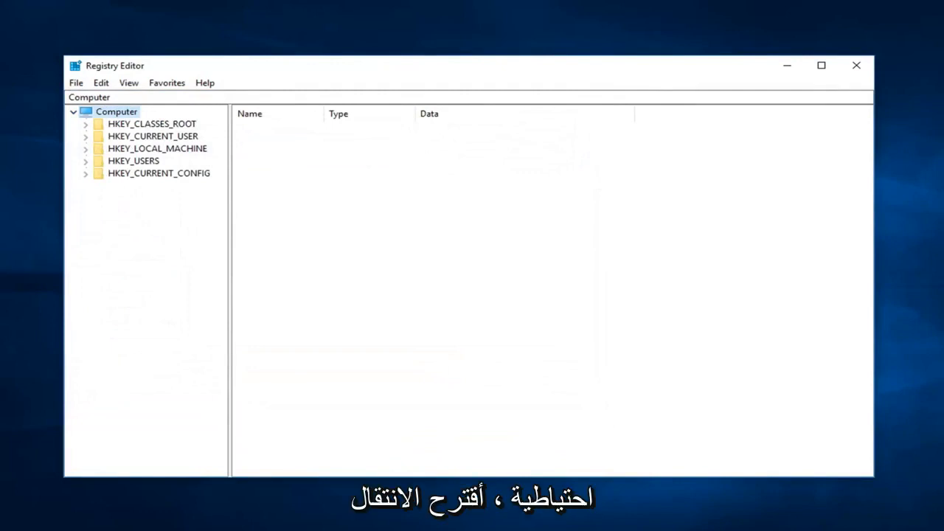
mouse_move(174, 151)
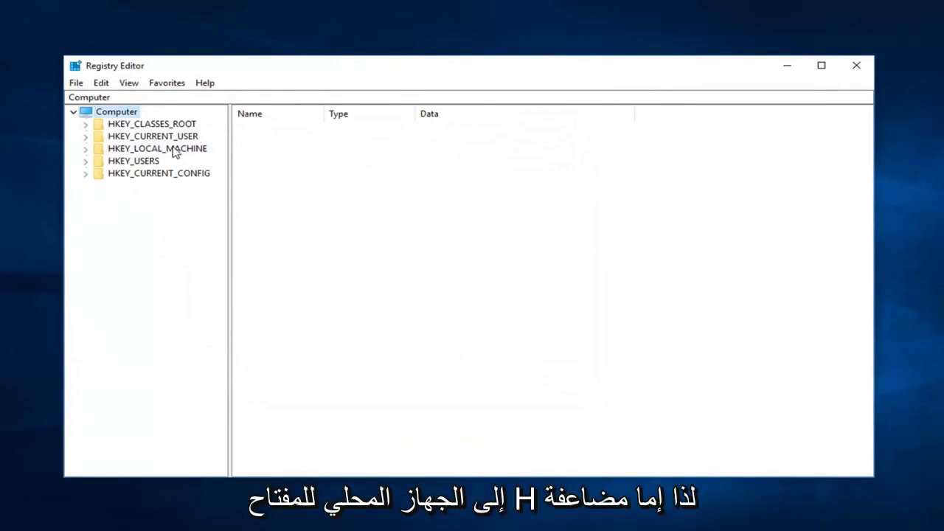
Step: Expand HKEY_LOCAL_MACHINE and the Microsoft key under SOFTWARE, widening the tree pane
click(156, 147)
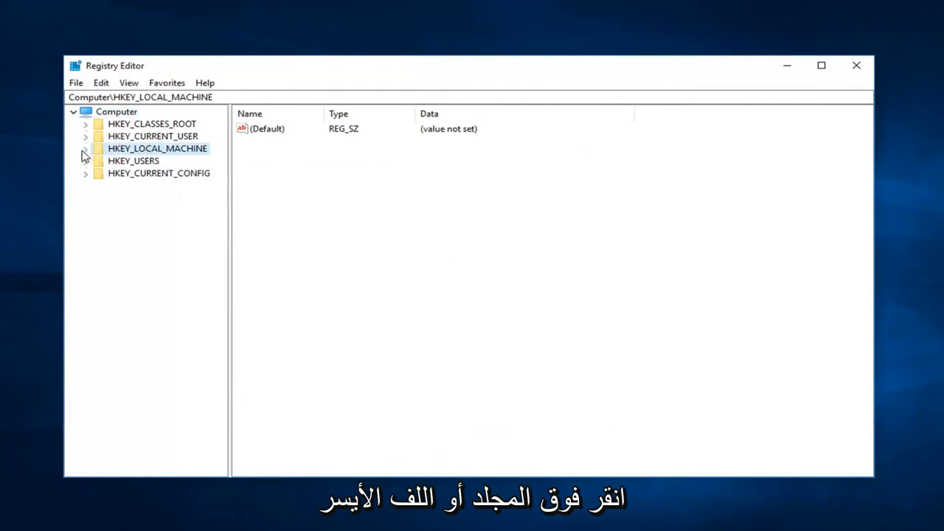
click(86, 148)
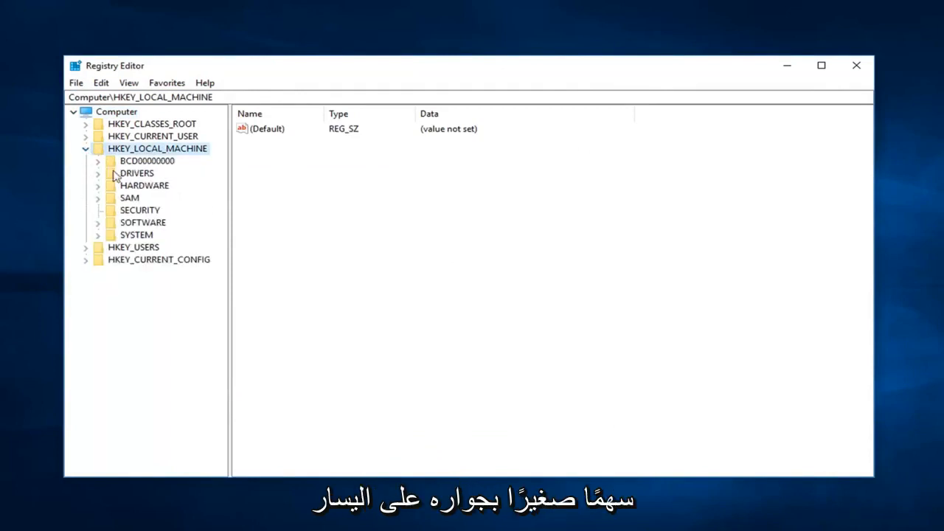
mouse_move(214, 259)
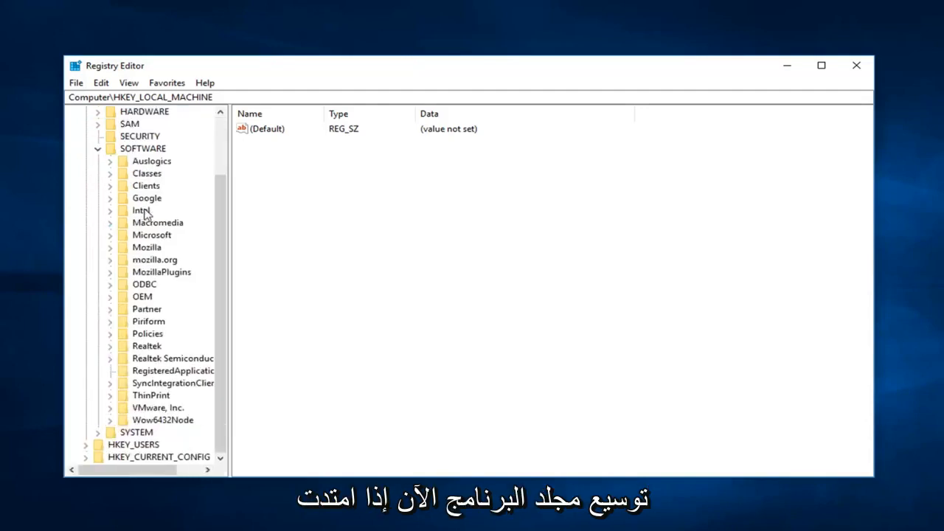
click(151, 234)
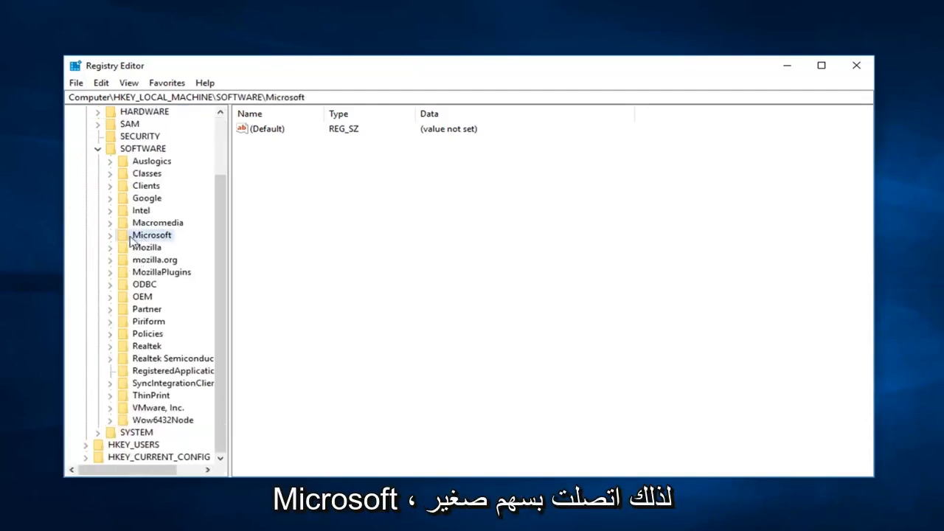
click(110, 234)
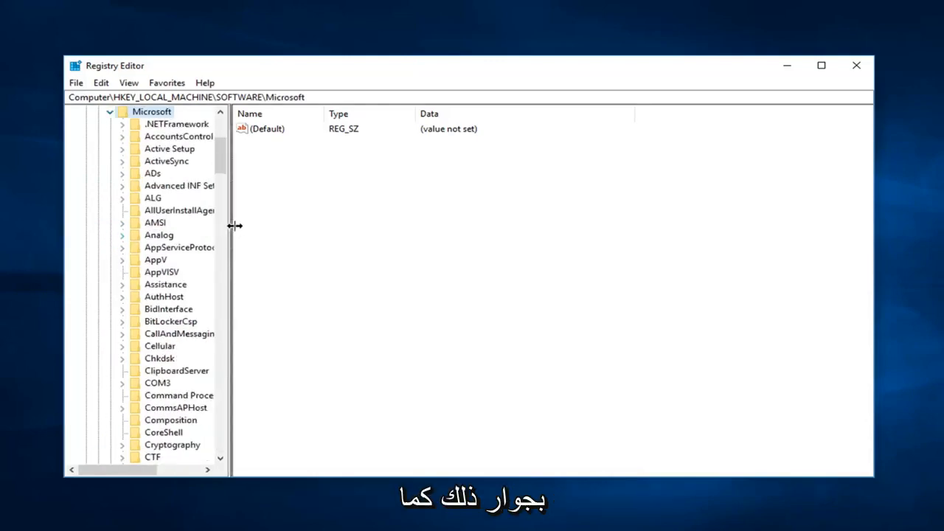
drag(230, 224, 357, 224)
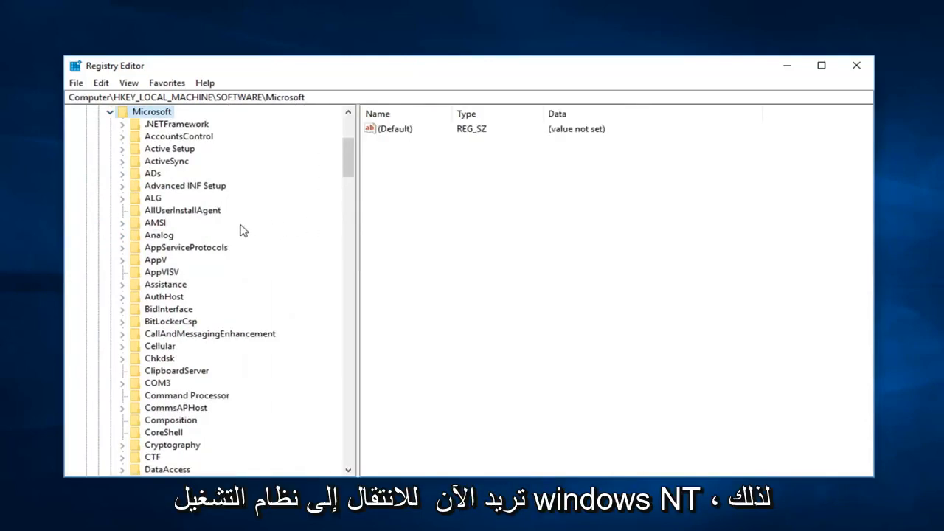
Step: Expand Windows NT and CurrentVersion, scrolling down to the ProfileList key's subkeys
scroll(down, 3)
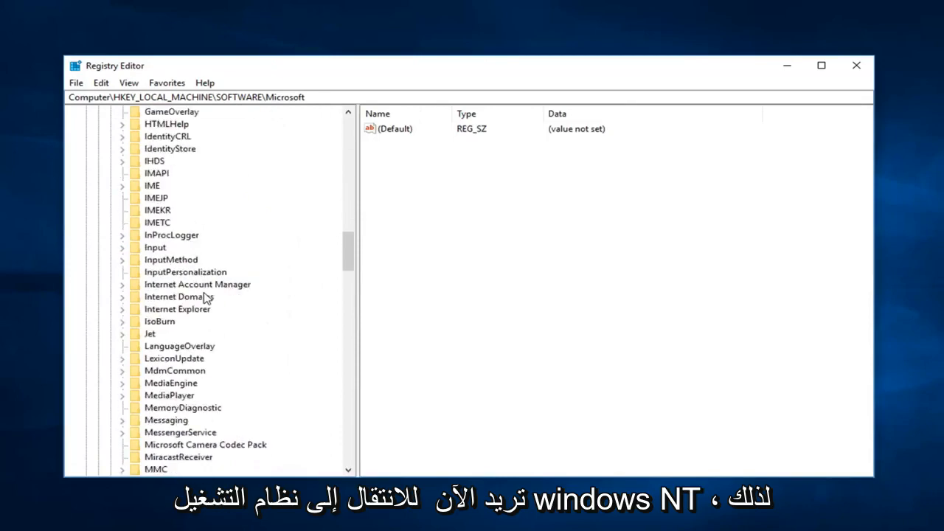
scroll(down, 3)
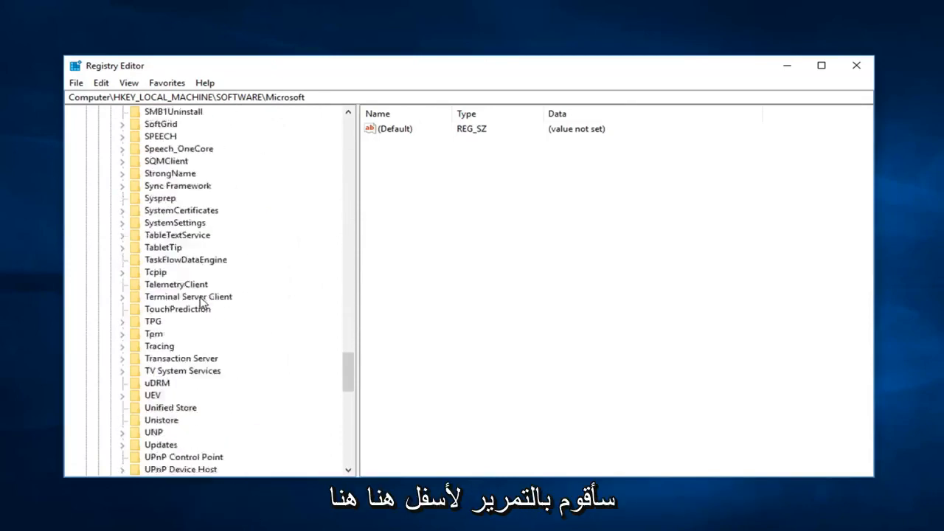
scroll(down, 3)
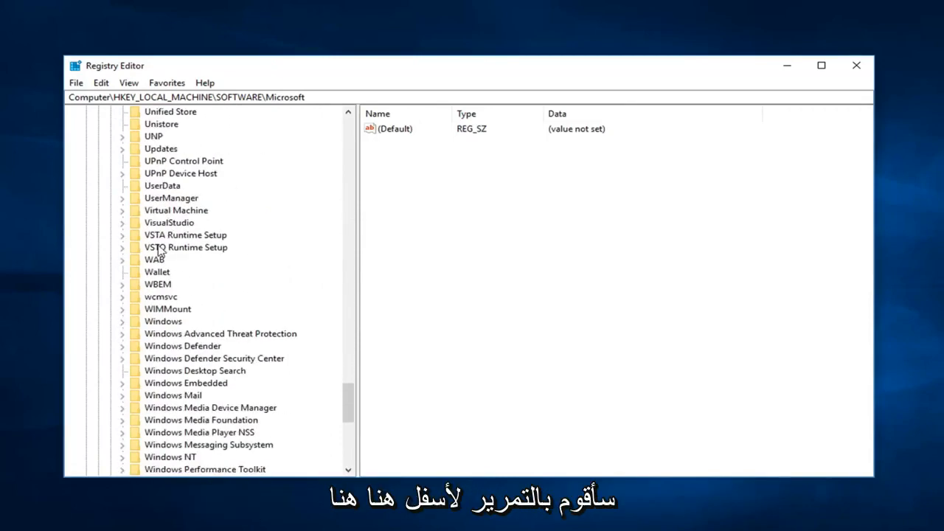
click(171, 345)
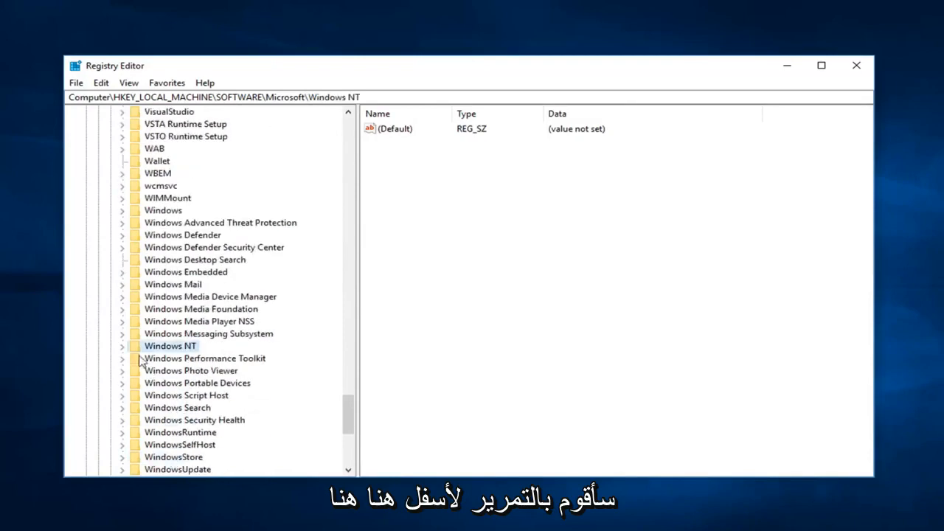
click(121, 345)
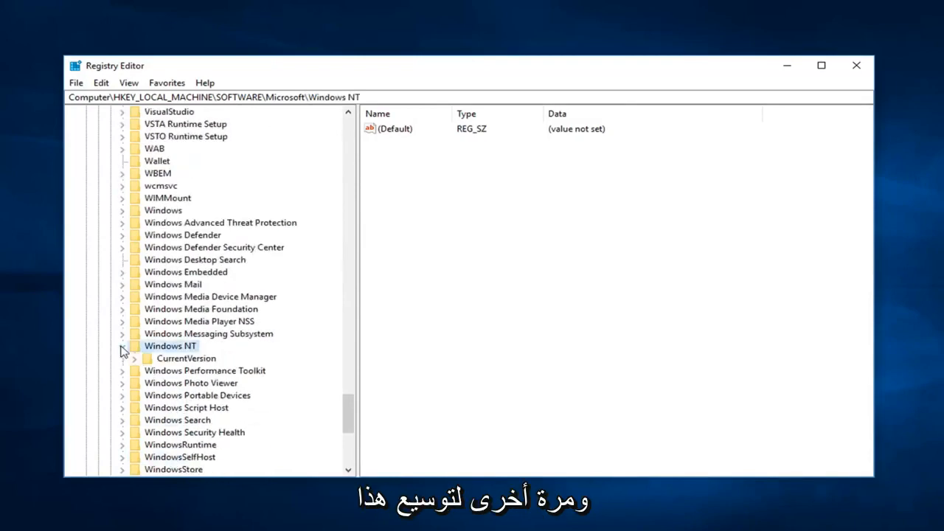
click(133, 359)
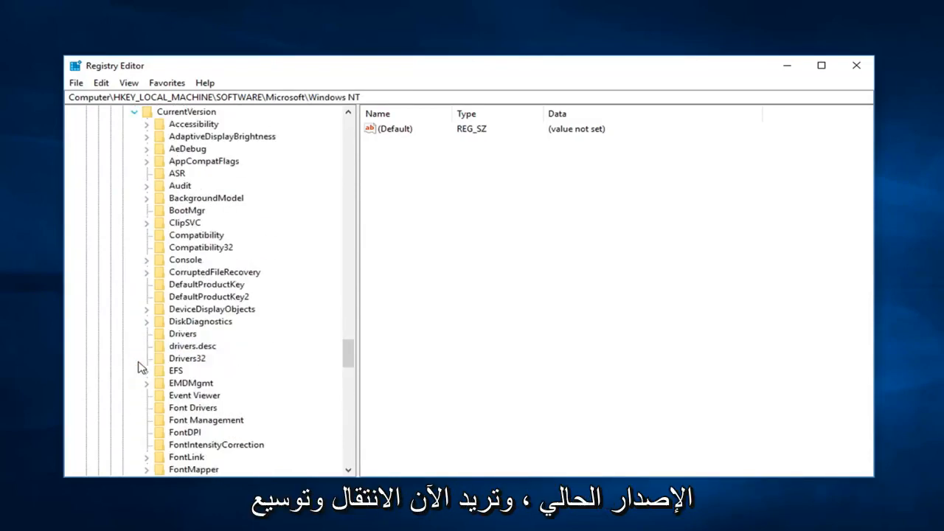
scroll(down, 3)
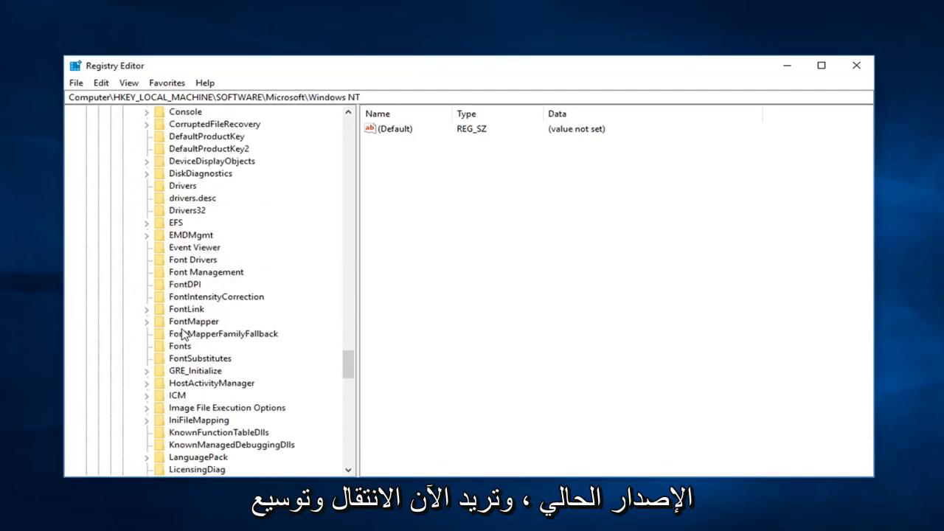
scroll(down, 3)
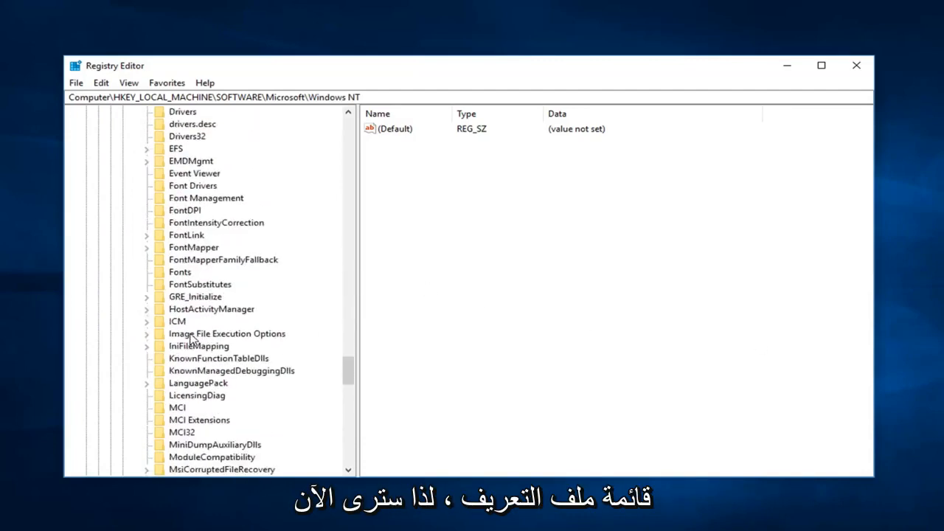
scroll(down, 3)
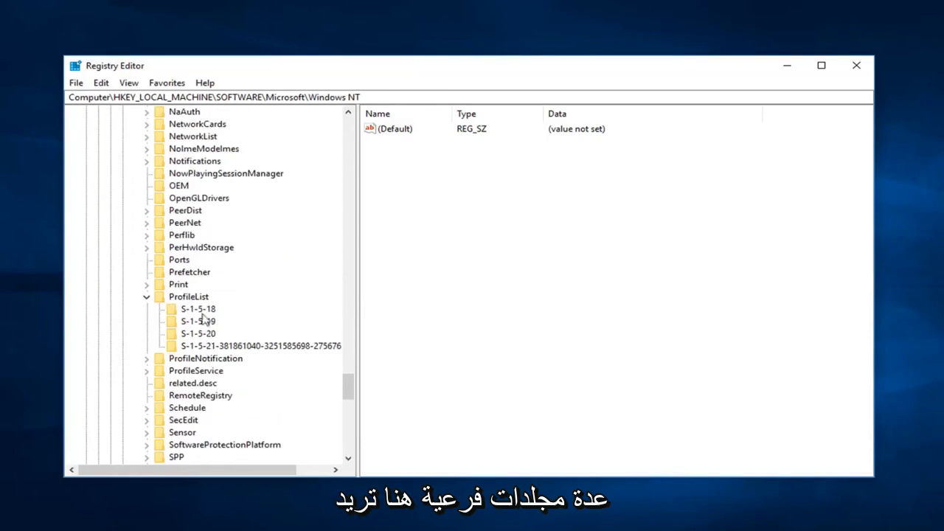
Step: Set RefCount under the S-1-5-18 profile subkey to 0 and close Registry Editor
click(198, 308)
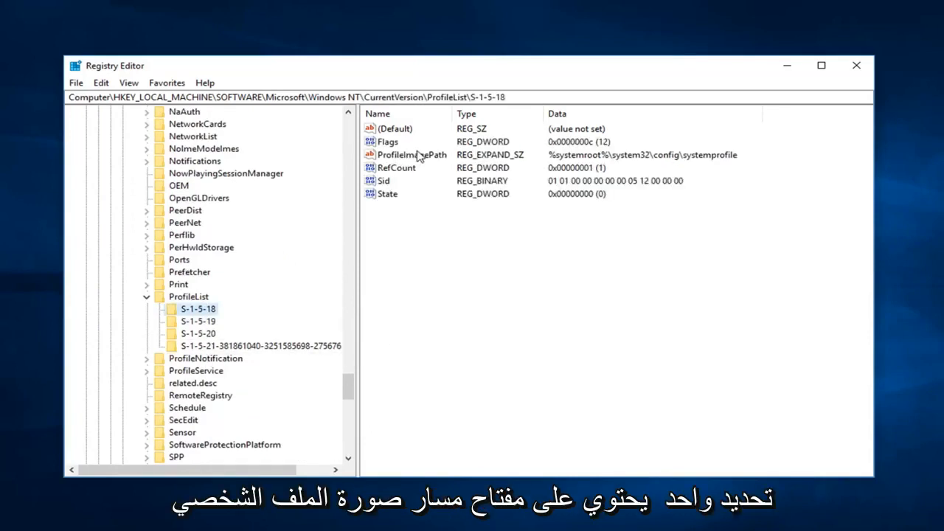
mouse_move(395, 174)
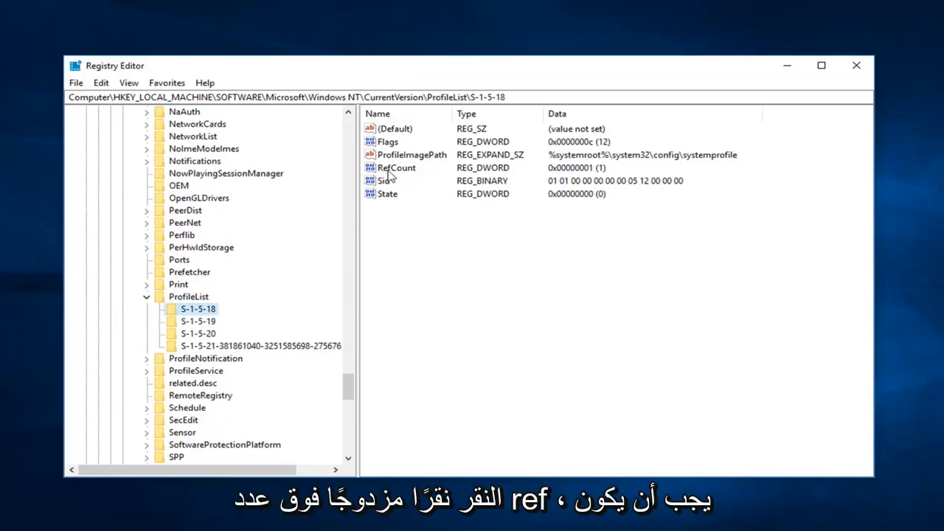
double_click(395, 168)
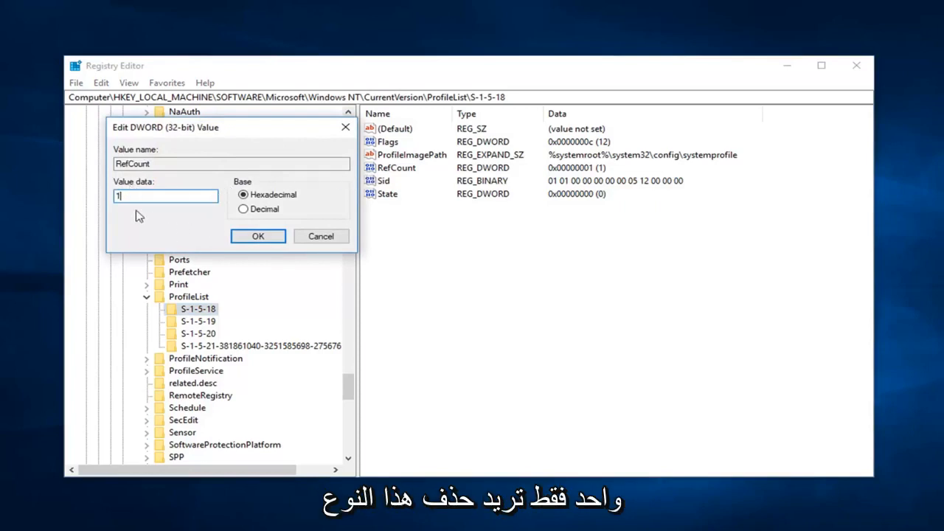
text(0)
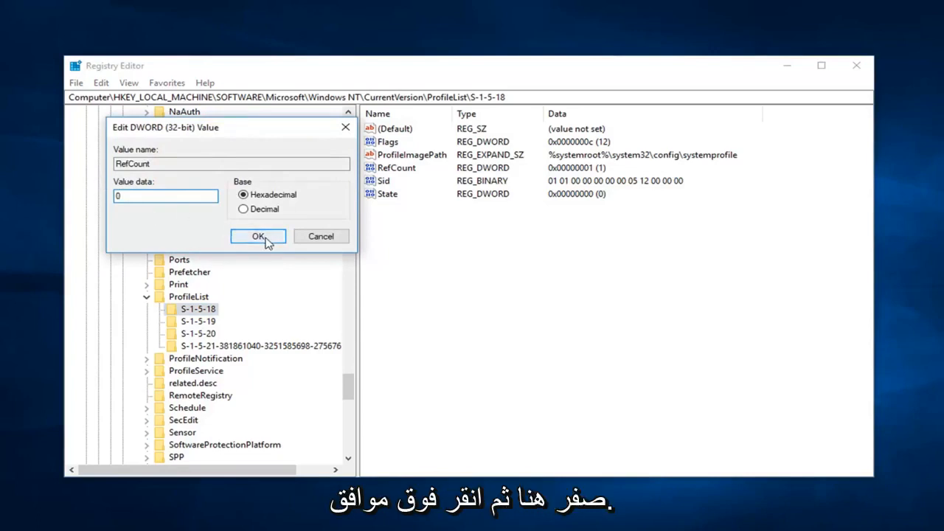
click(257, 236)
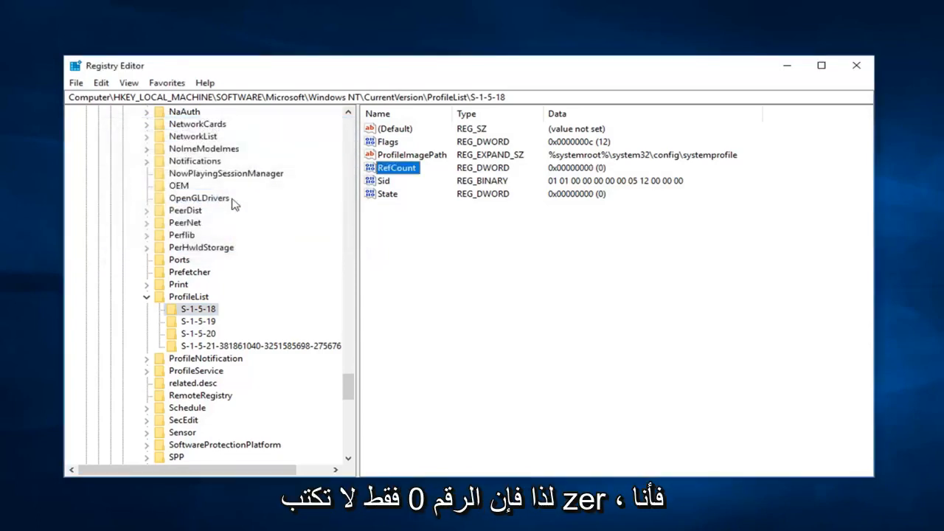
mouse_move(233, 212)
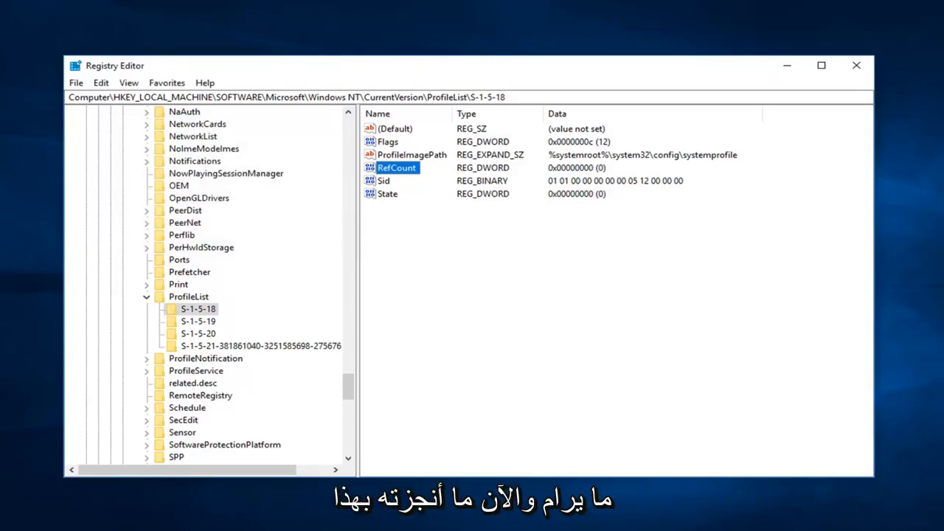
click(855, 65)
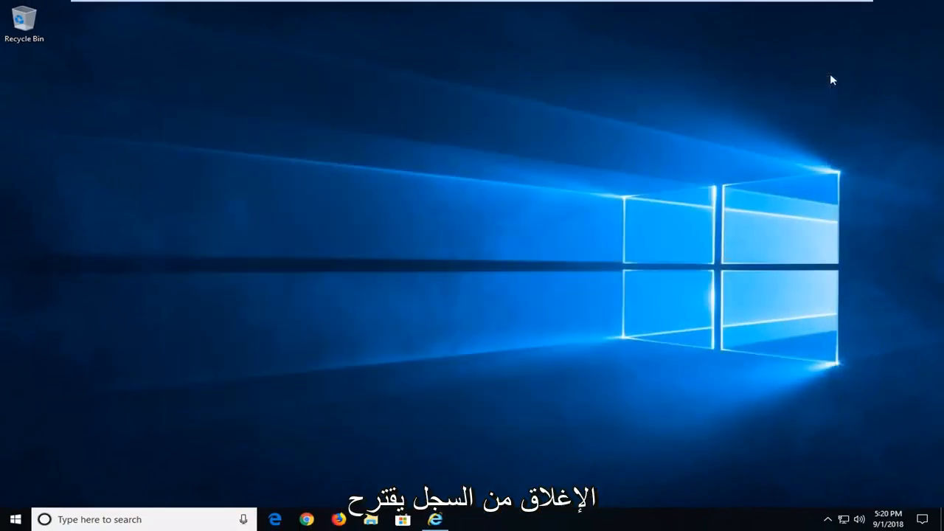